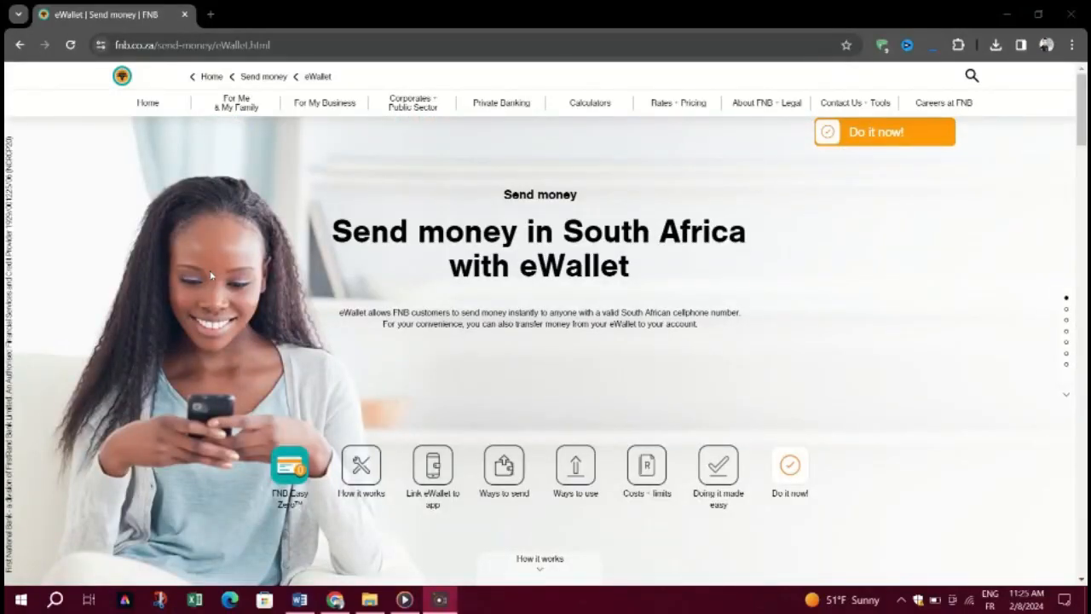
scroll("down", 3)
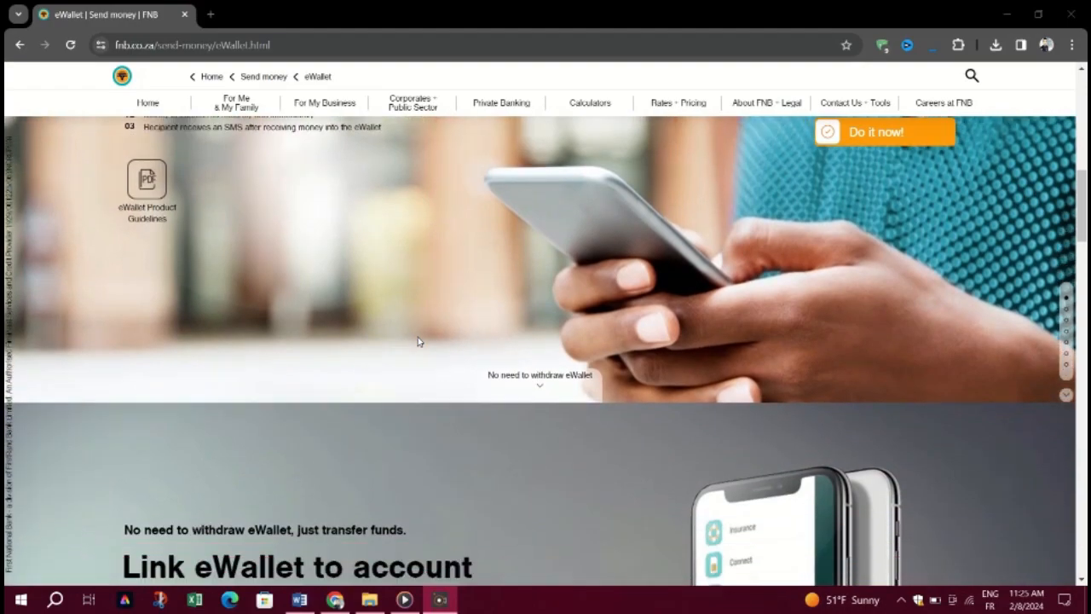
scroll("down", 3)
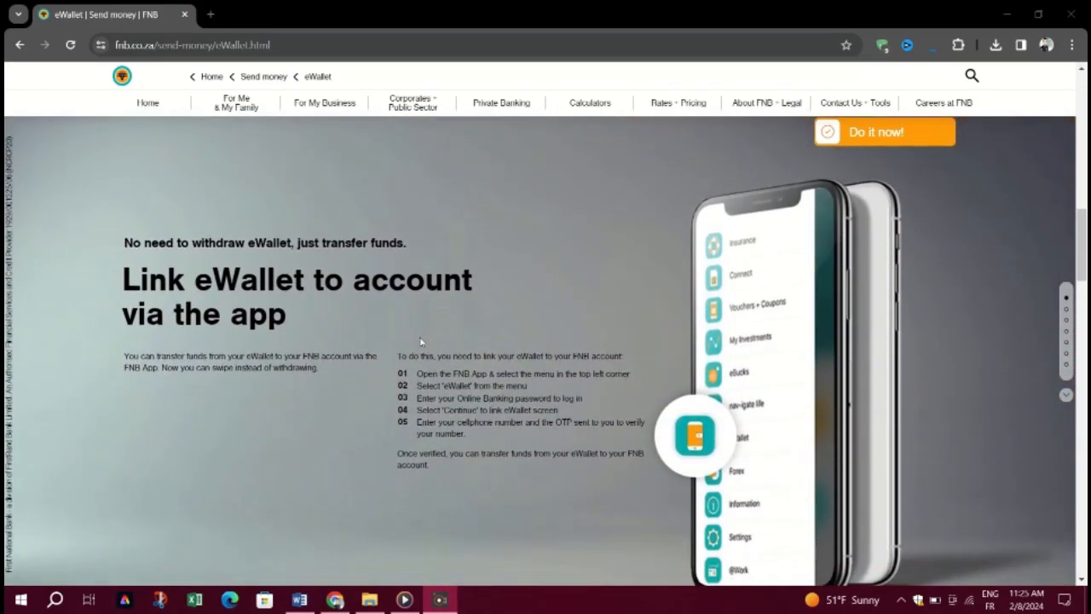
scroll("down", 3)
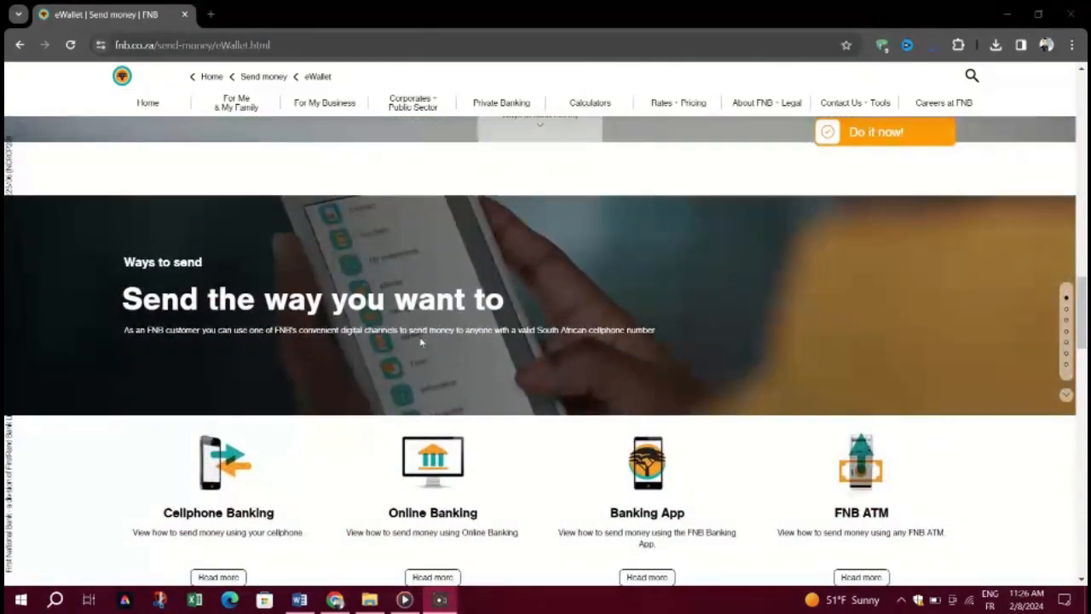
scroll("down", 3)
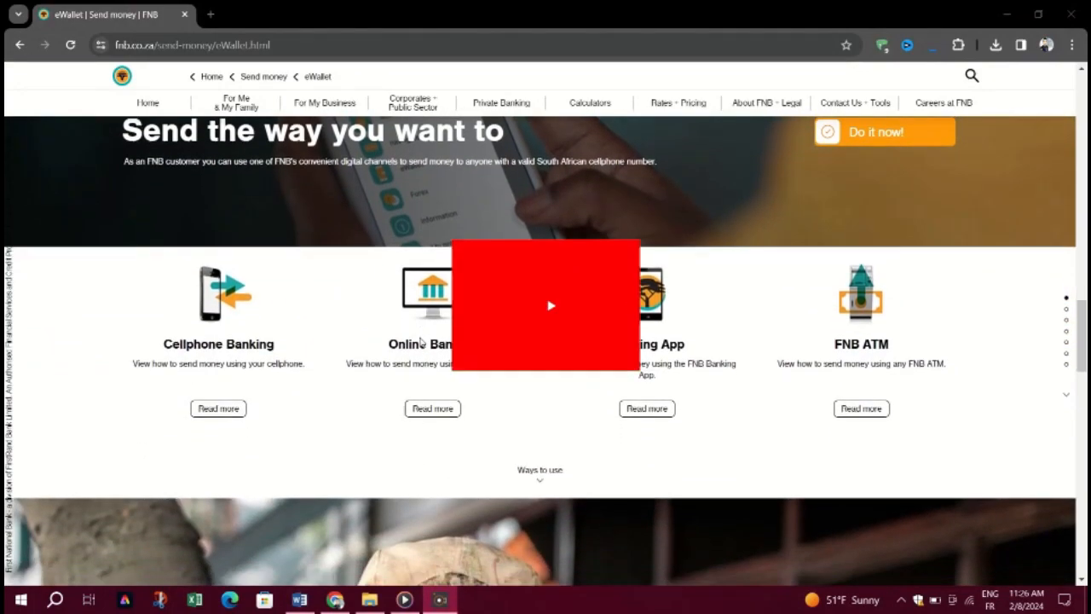
scroll("down", 3)
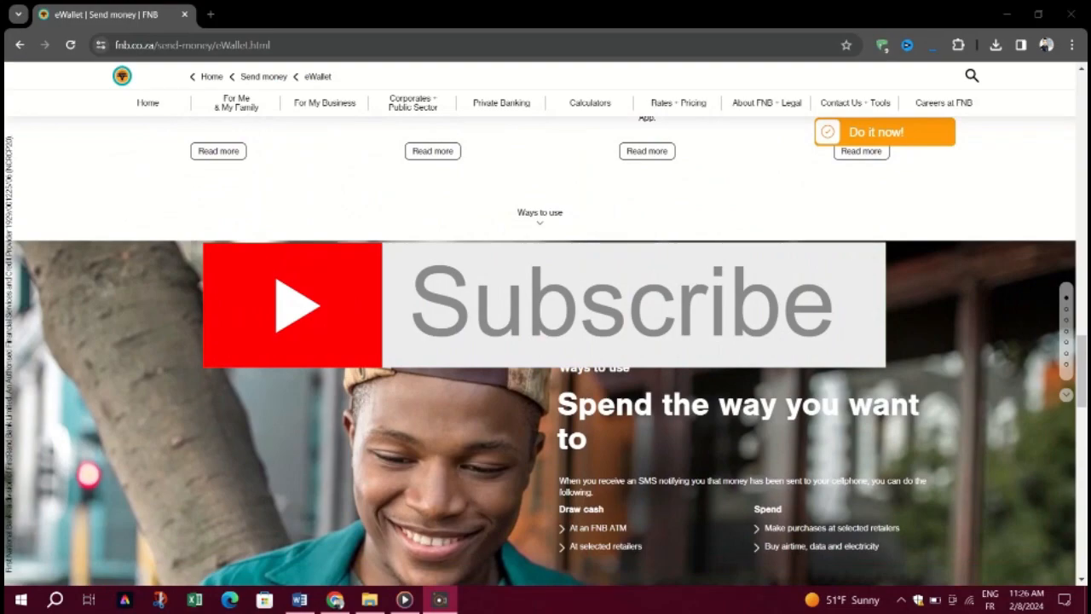
scroll("down", 3)
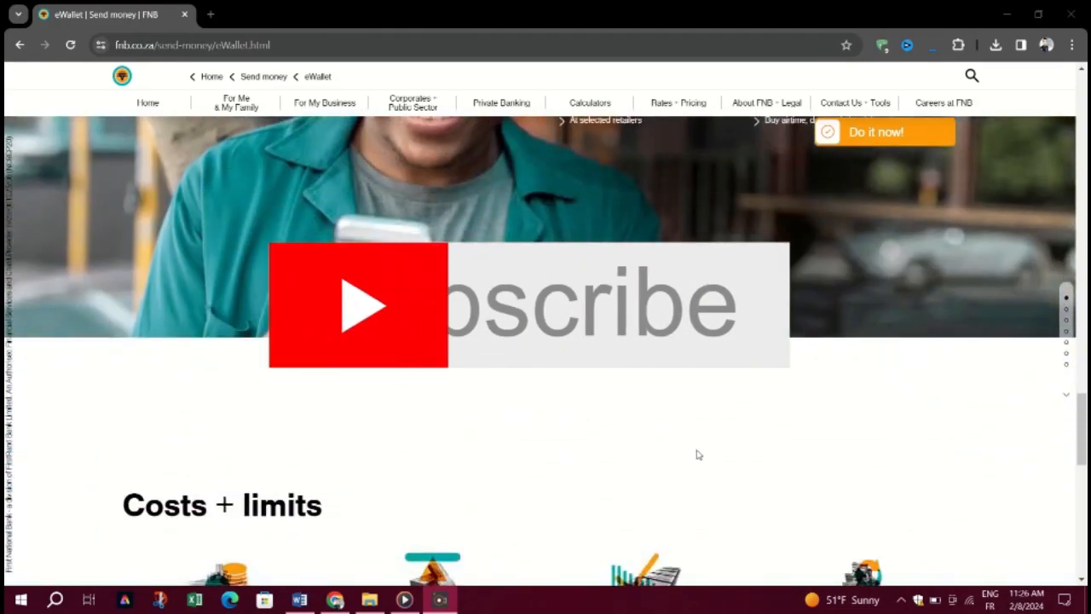
scroll("up", 3)
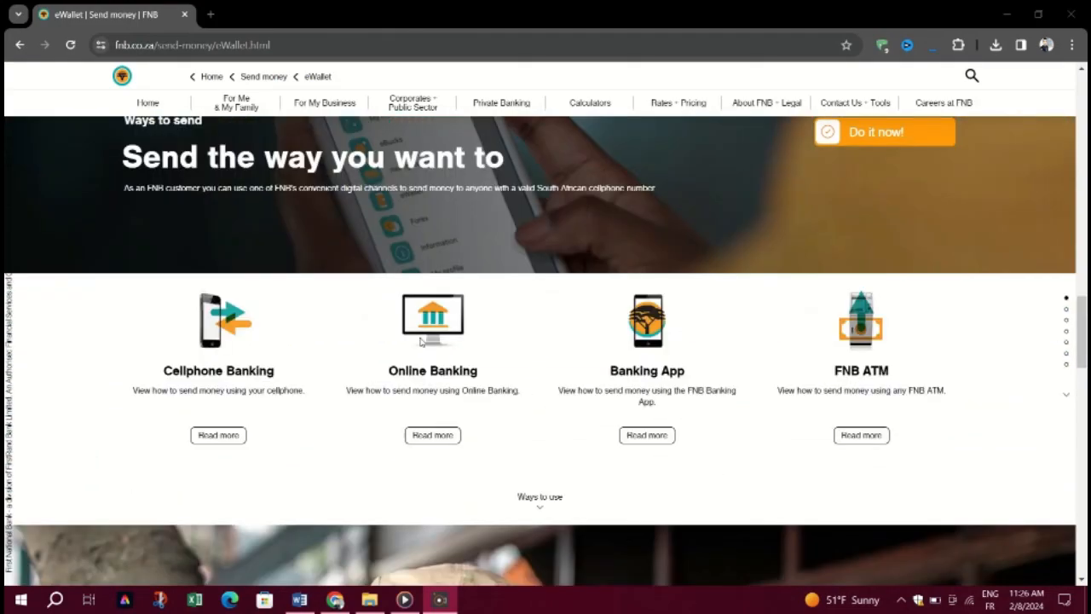